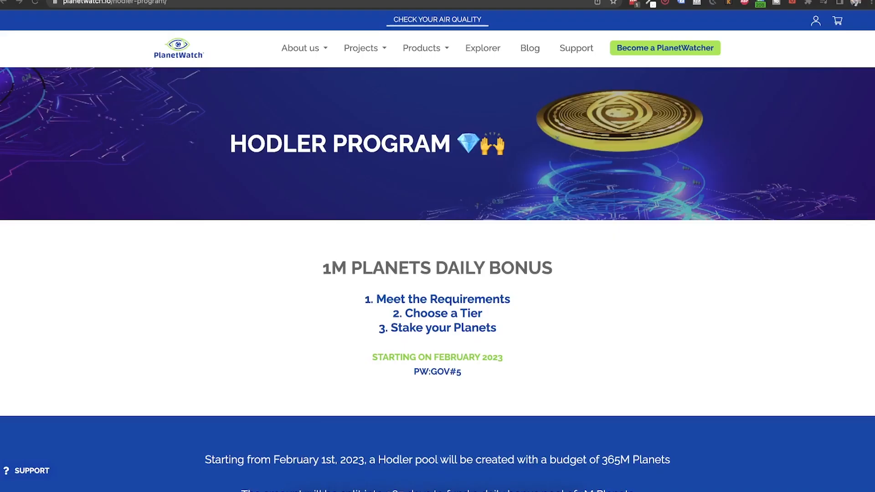
mouse_move(633, 269)
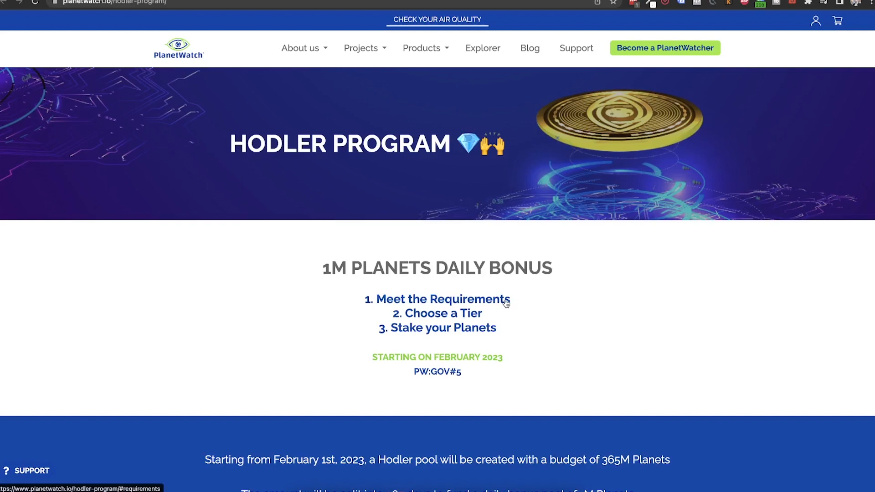
Step: Scroll through the HODLER program page from requirements and tiers down to the FAQ and footer
scroll("down", 3)
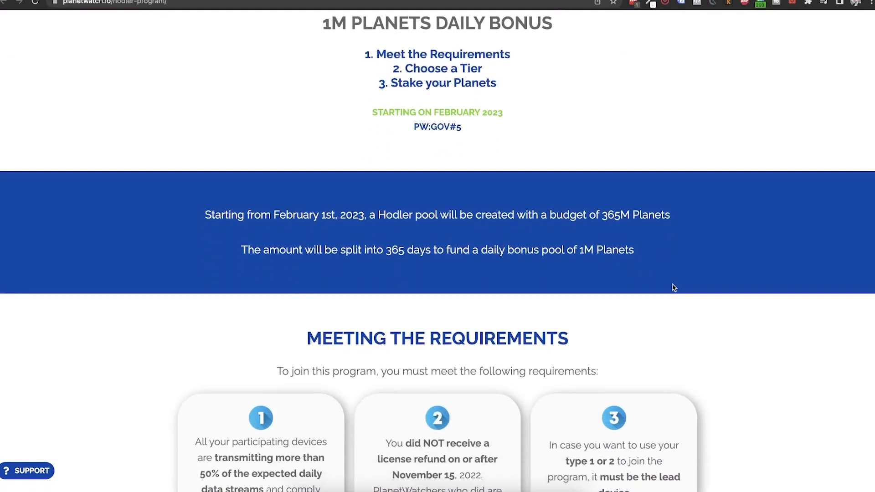
scroll("down", 3)
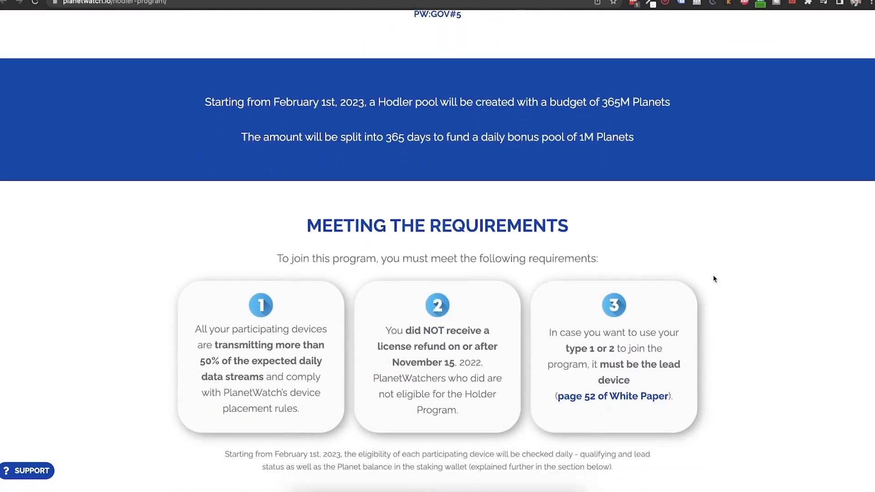
scroll("down", 3)
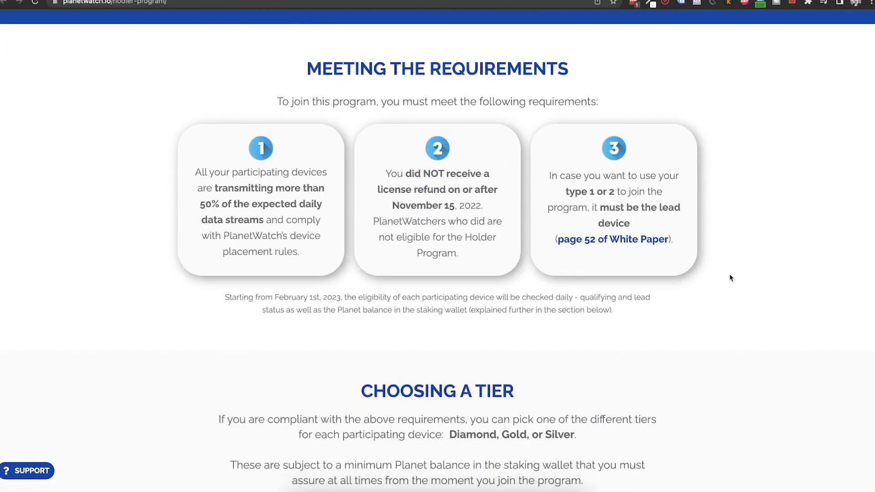
scroll("down", 3)
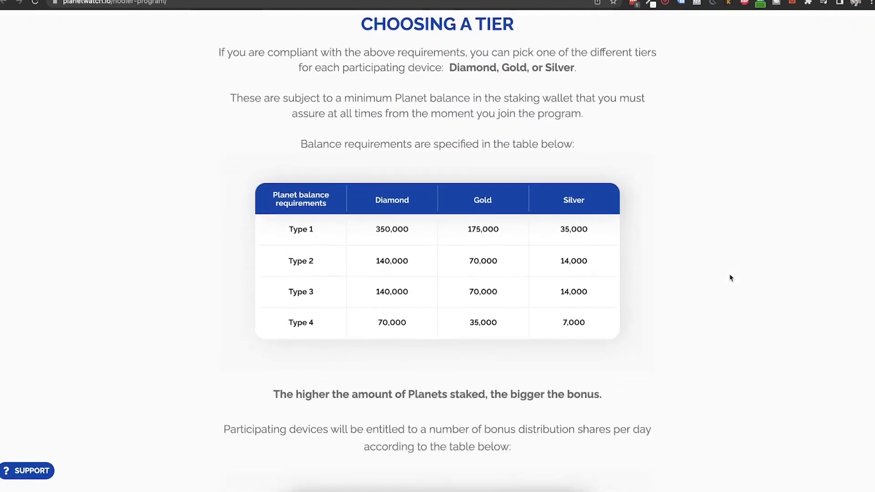
scroll("down", 3)
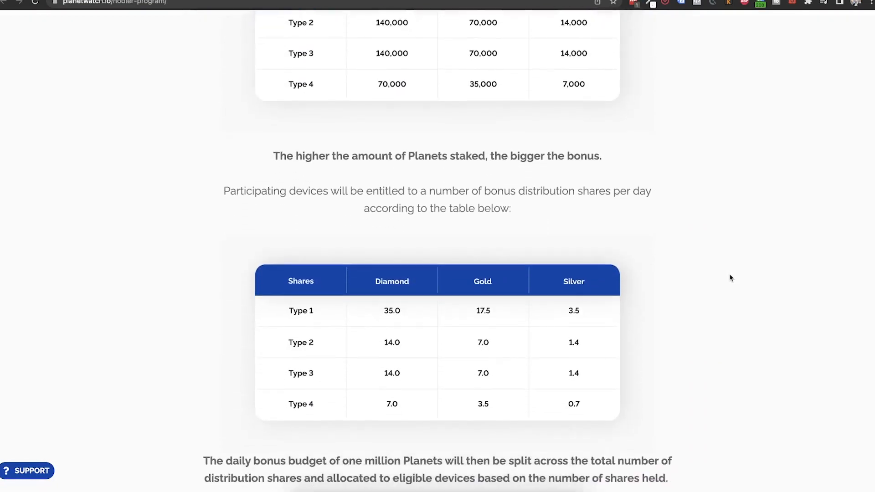
scroll("down", 3)
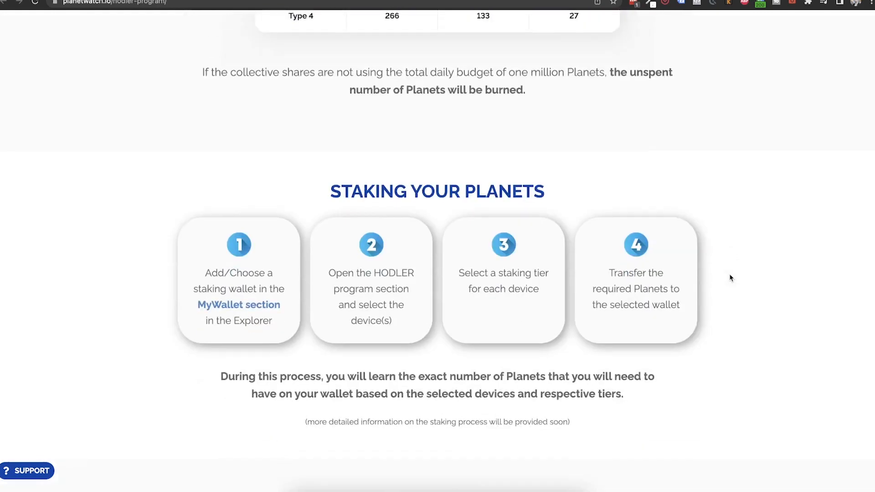
scroll("down", 3)
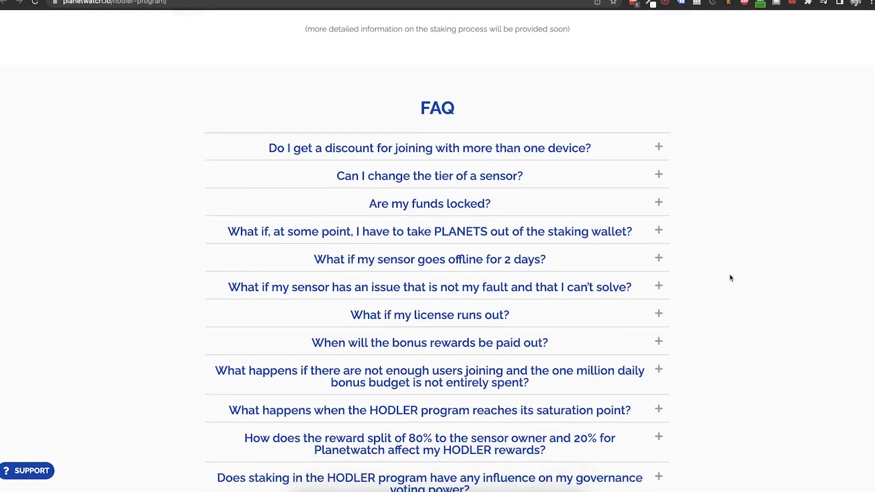
scroll("down", 3)
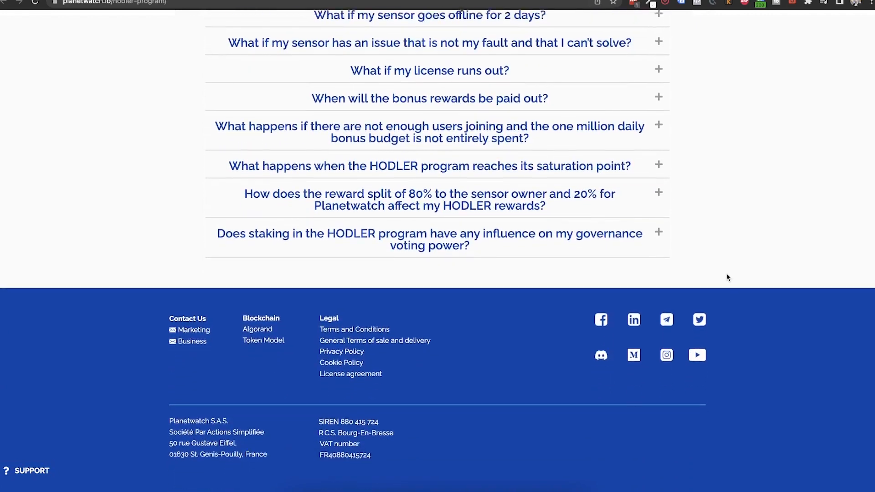
scroll("down", 3)
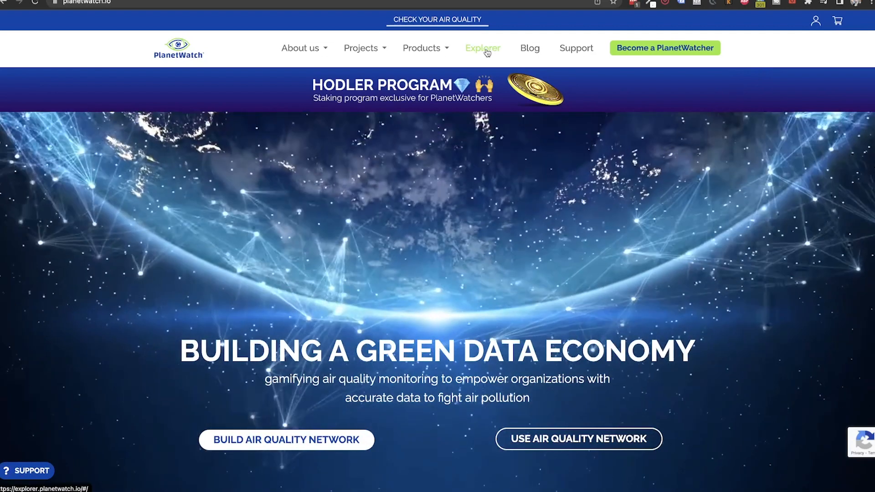
Step: Go to the Explorer and navigate its menu to the My Wallets overview
left_click(482, 48)
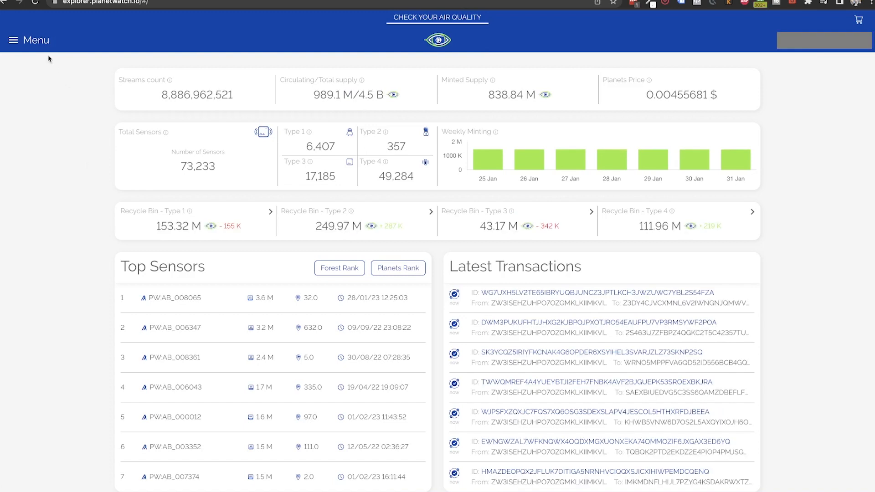
left_click(14, 39)
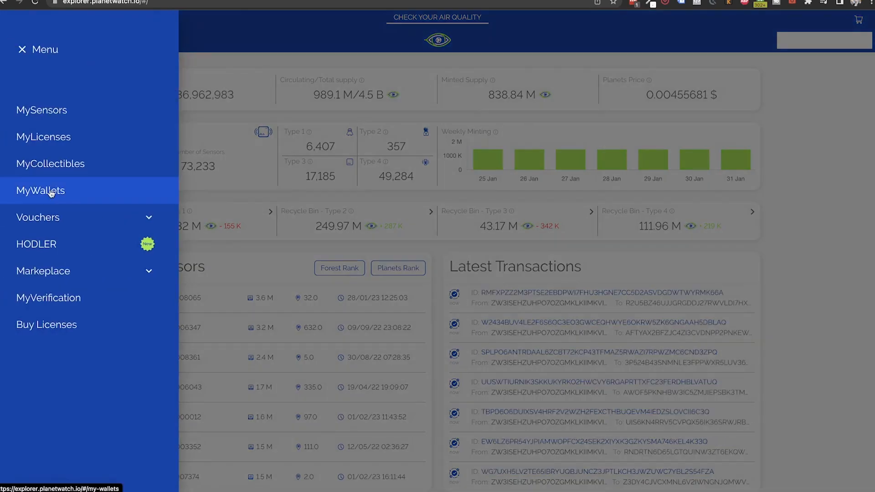
left_click(40, 191)
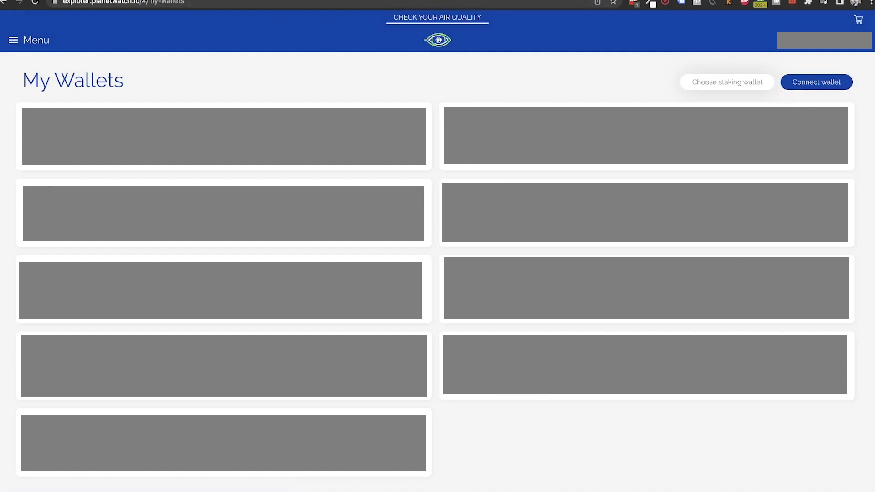
mouse_move(247, 169)
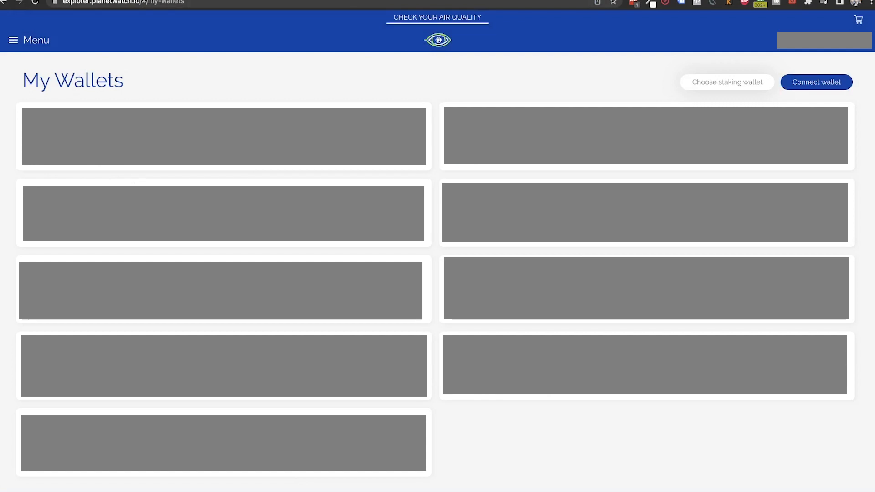
Step: Verify the connected wallets through MyAlgoWallet so all ten entries load
left_click(815, 82)
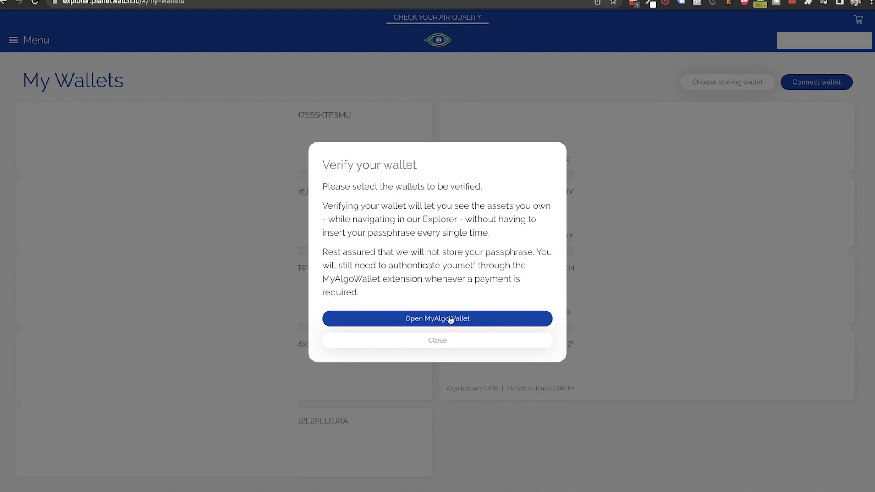
left_click(436, 318)
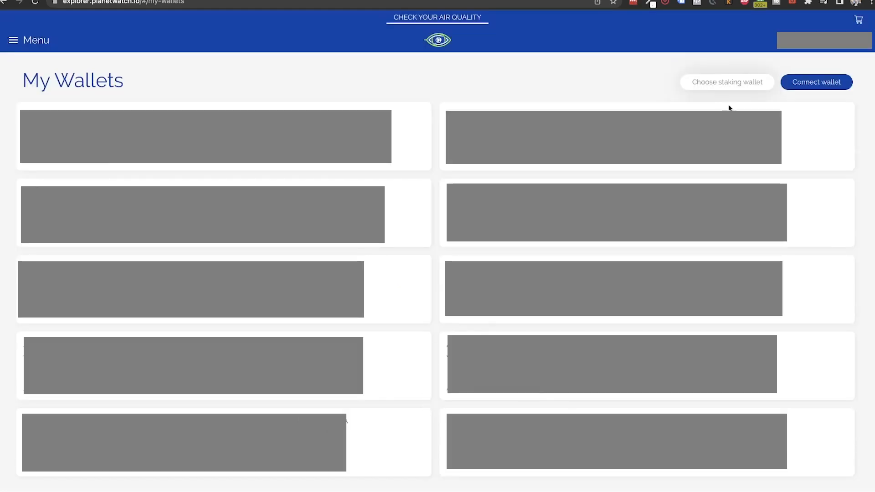
Step: Choose the last wallet in the list and confirm it as the staking wallet
left_click(727, 82)
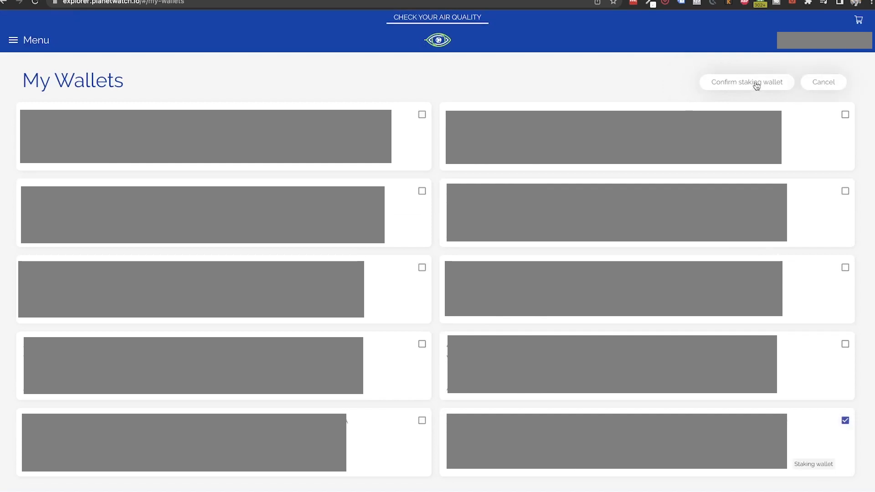
left_click(747, 82)
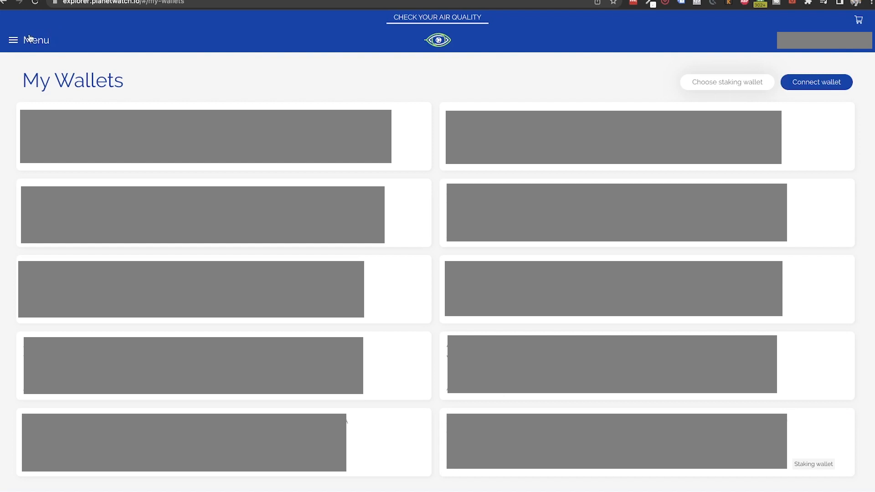
Step: Go to the HODLER section and begin Add / Modify on its empty sensor list
left_click(14, 40)
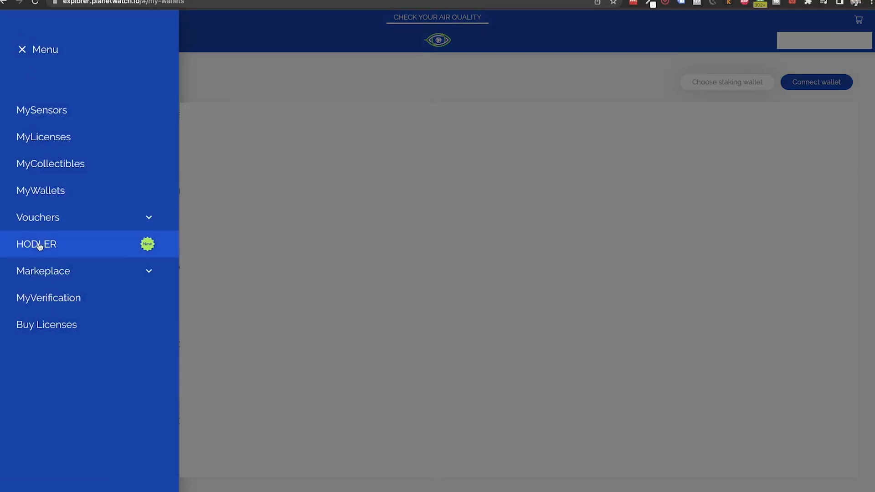
left_click(36, 244)
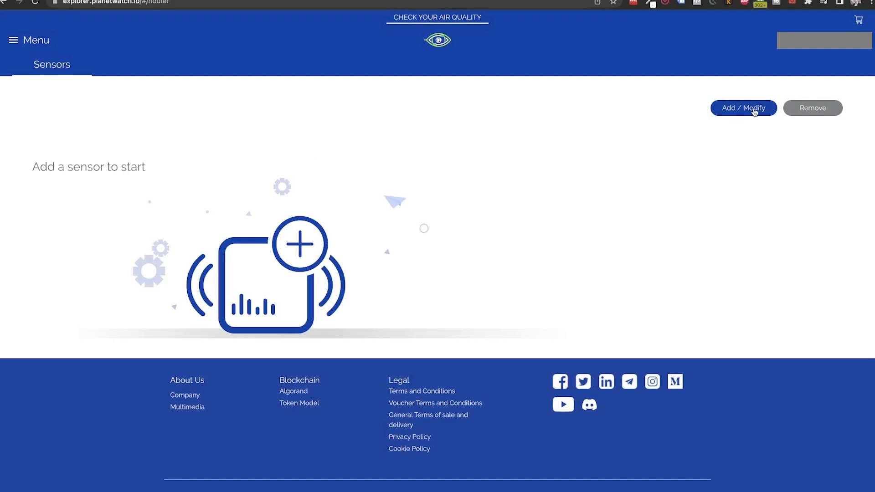
left_click(743, 107)
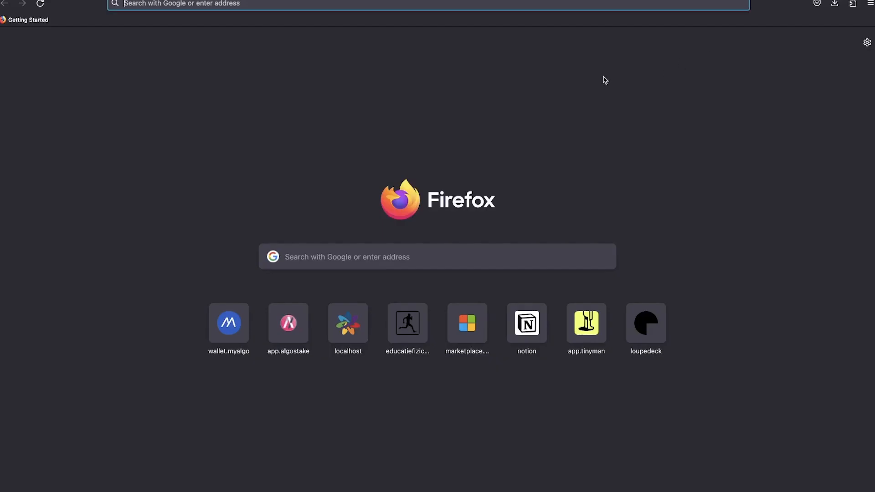
type("https://pwdata.info/hodler-calc/")
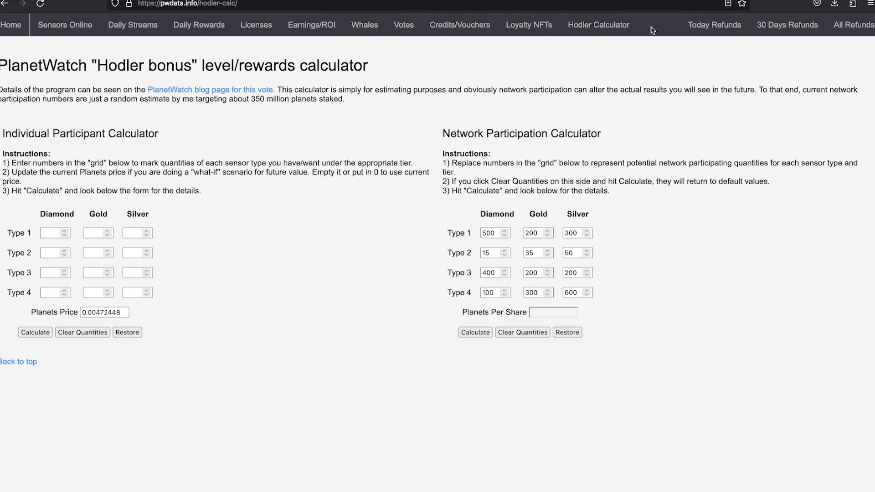
mouse_move(256, 240)
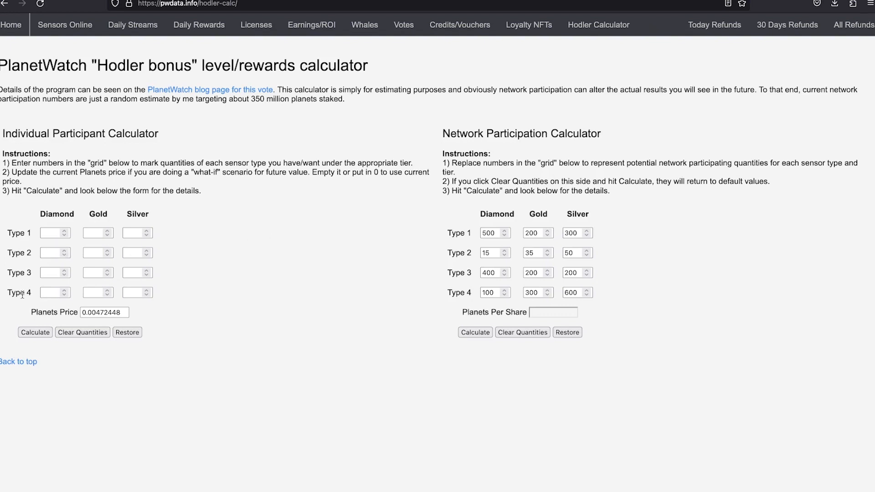
Step: Calculate staking and bonuses for ten Gold Type 3 sensors and review the results
type("10")
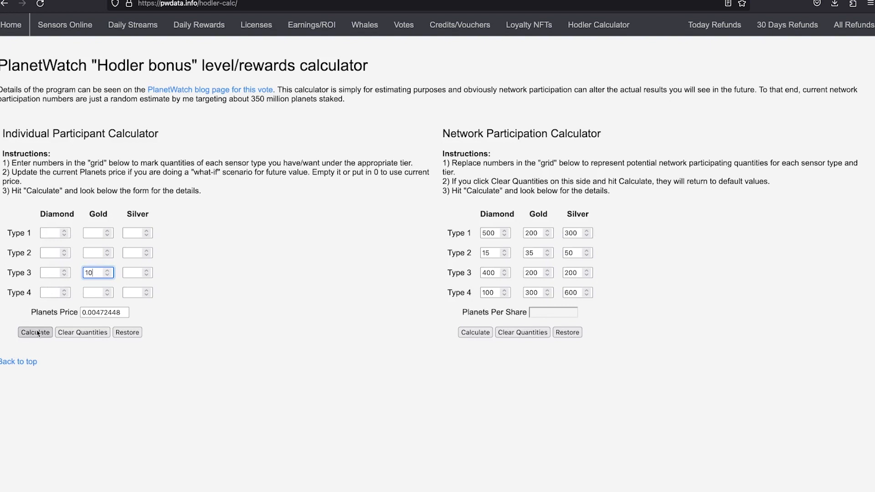
left_click(35, 332)
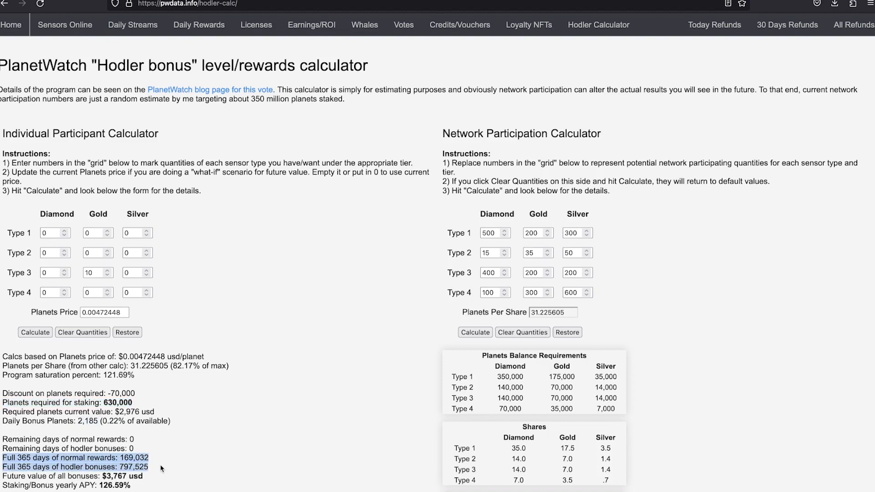
mouse_move(155, 476)
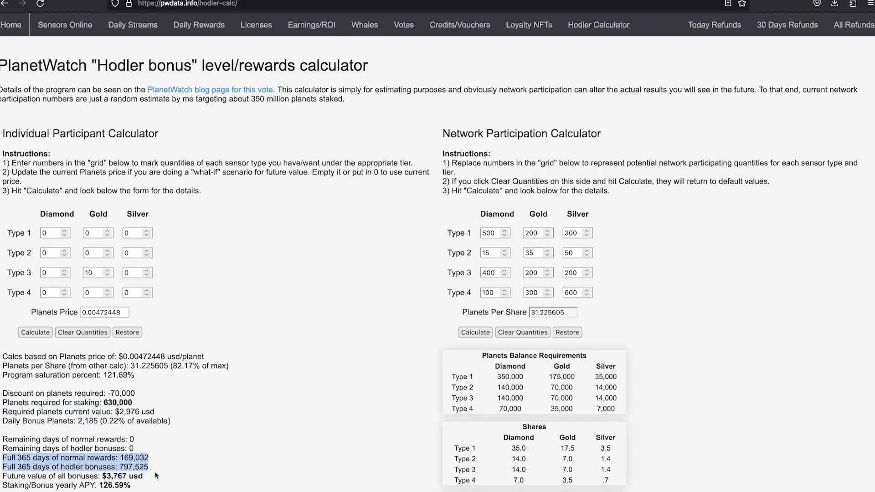
scroll("down", 3)
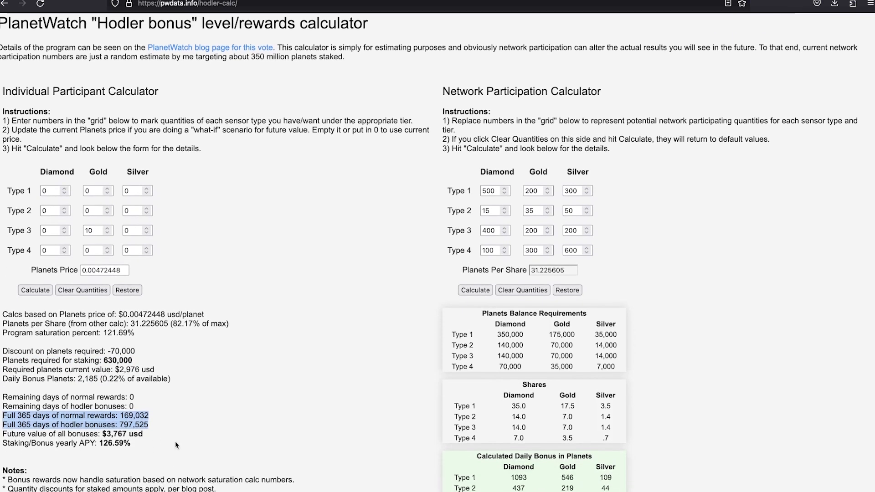
scroll("down", 3)
type("1")
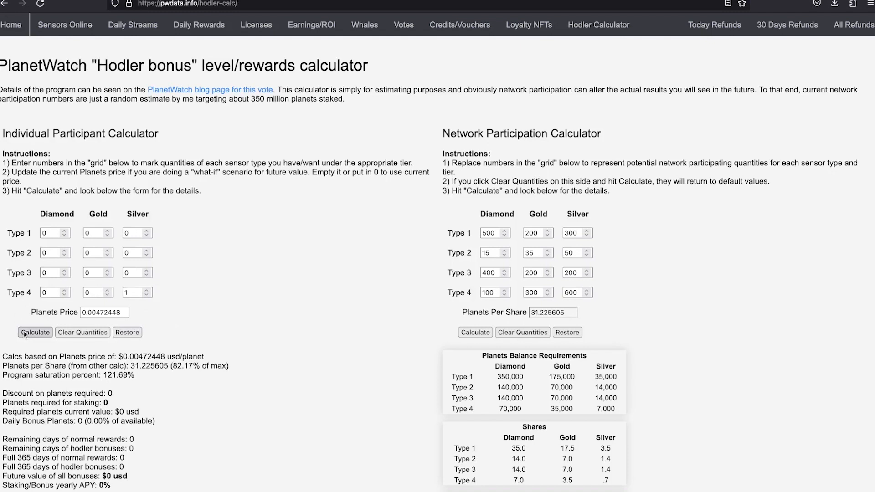
Step: Calculate ten Silver Type 4 sensors: 63,000 planets required after a 7,000 discount
left_click(34, 332)
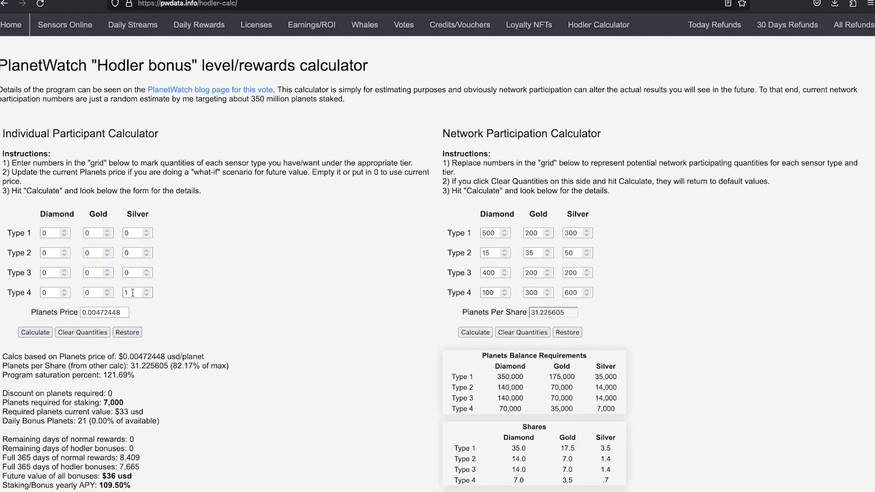
type("0")
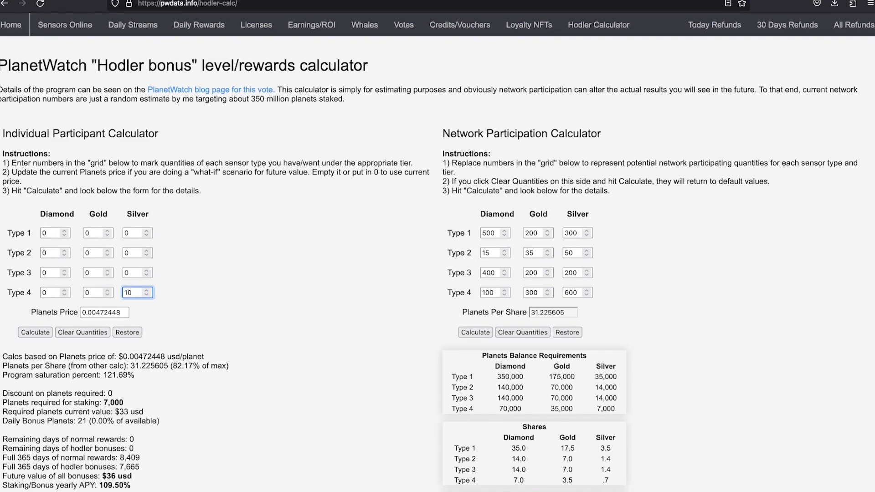
left_click(35, 332)
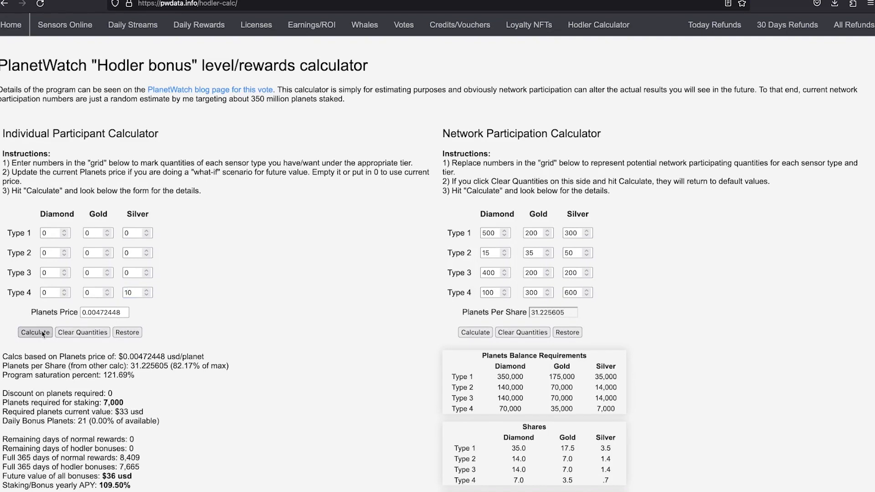
left_click(35, 332)
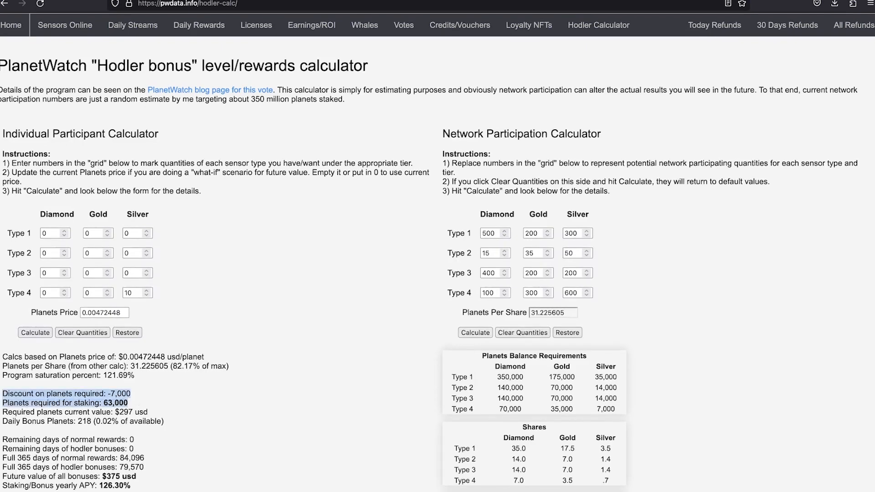
mouse_move(163, 401)
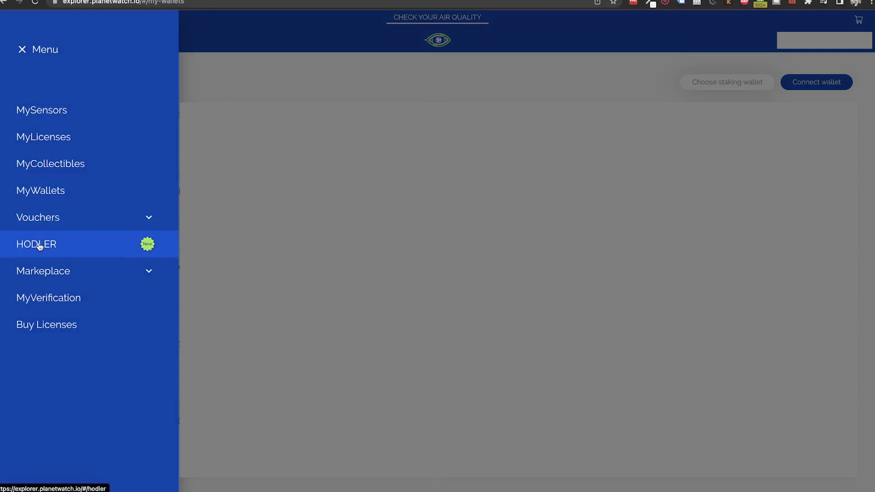
Step: Start Add / Modify in HODLER and tick the first indoor sensors for enrolment
left_click(36, 244)
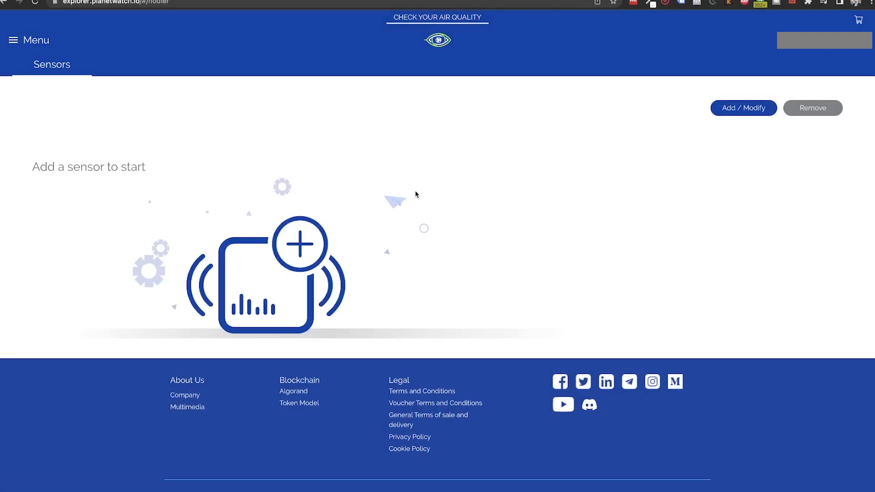
left_click(743, 108)
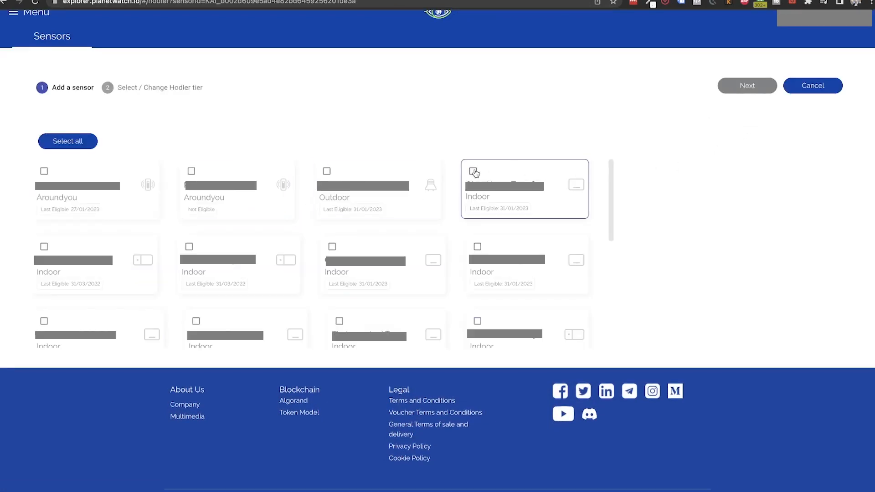
left_click(477, 247)
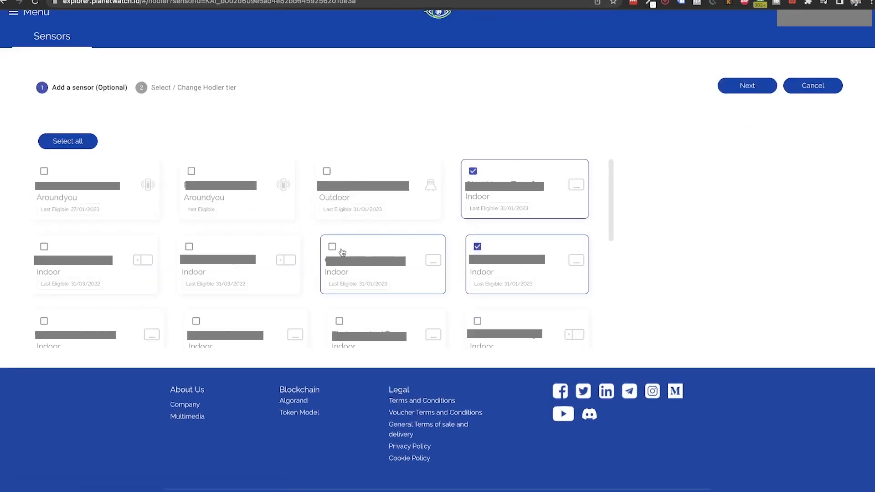
left_click(746, 85)
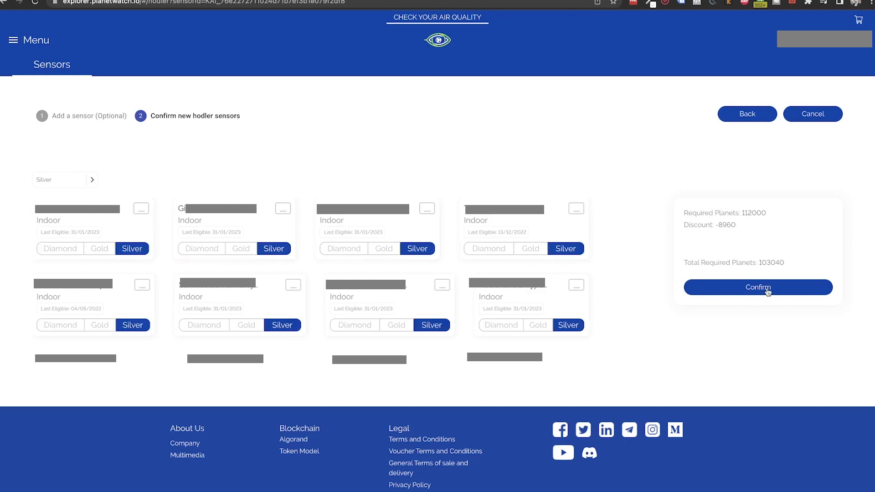
Step: Confirm enrolling the eight indoor sensors at Silver tier for 103,040 planets
left_click(758, 287)
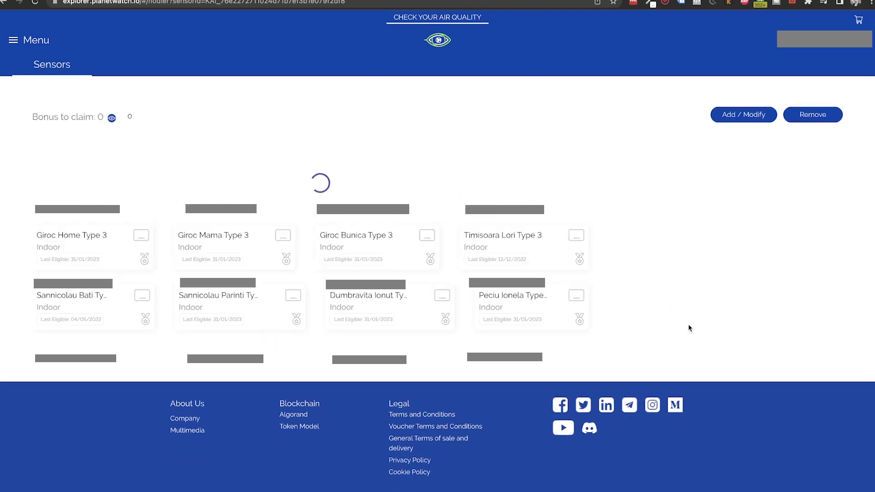